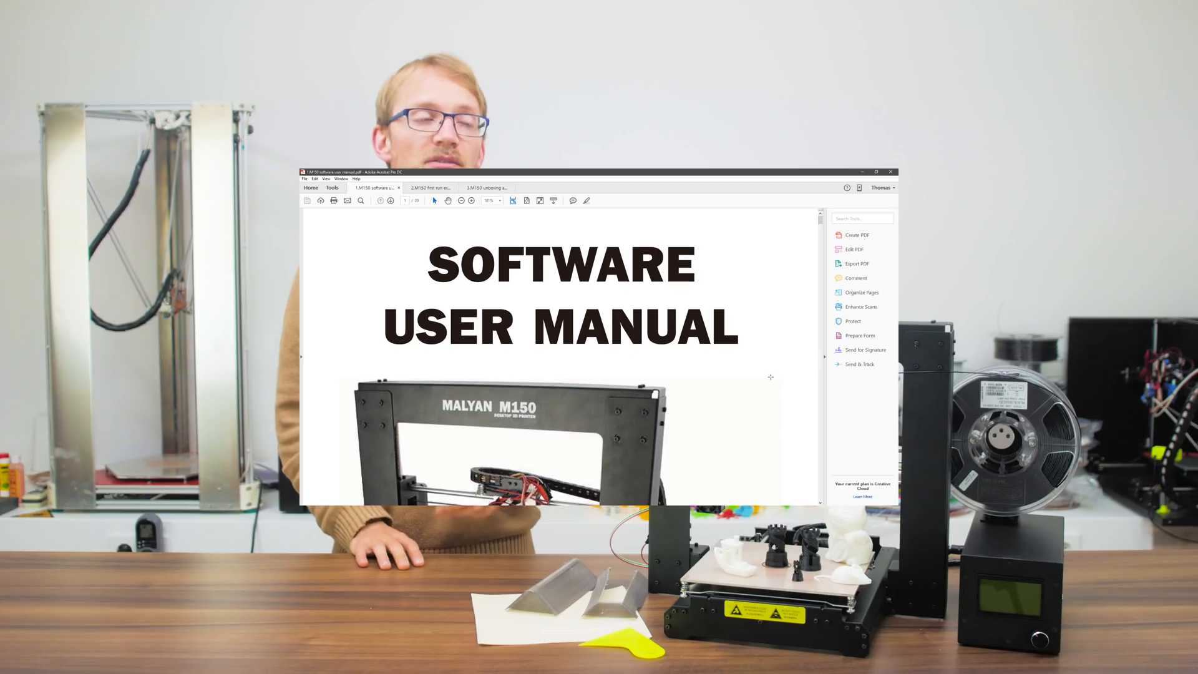
Step: Review the VirusTotal report showing 4 of 56 engines flagging Cura150603-malyan-win.exe
scroll(down, 3)
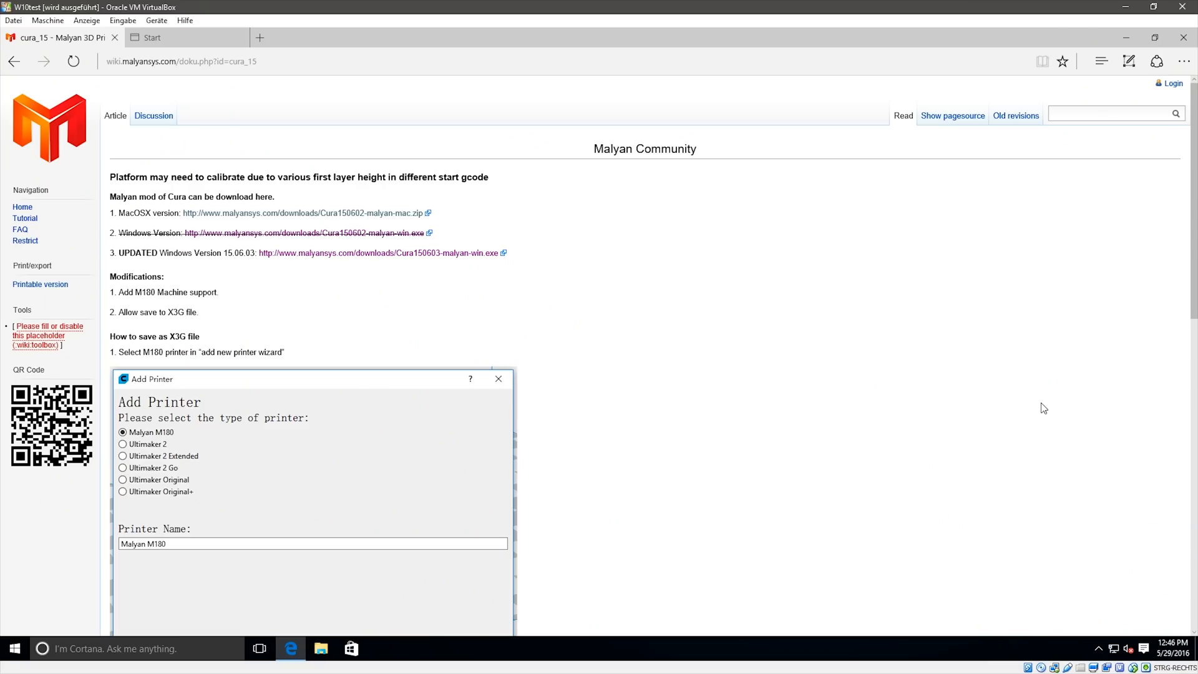
mouse_move(285, 241)
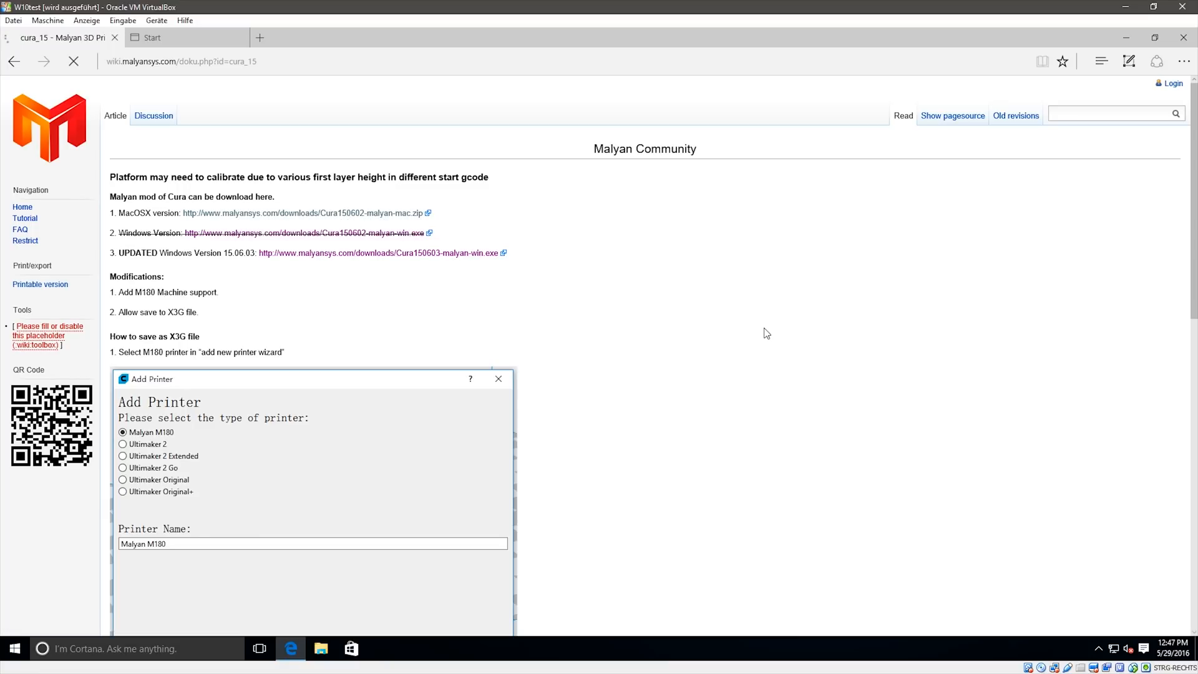
click(378, 253)
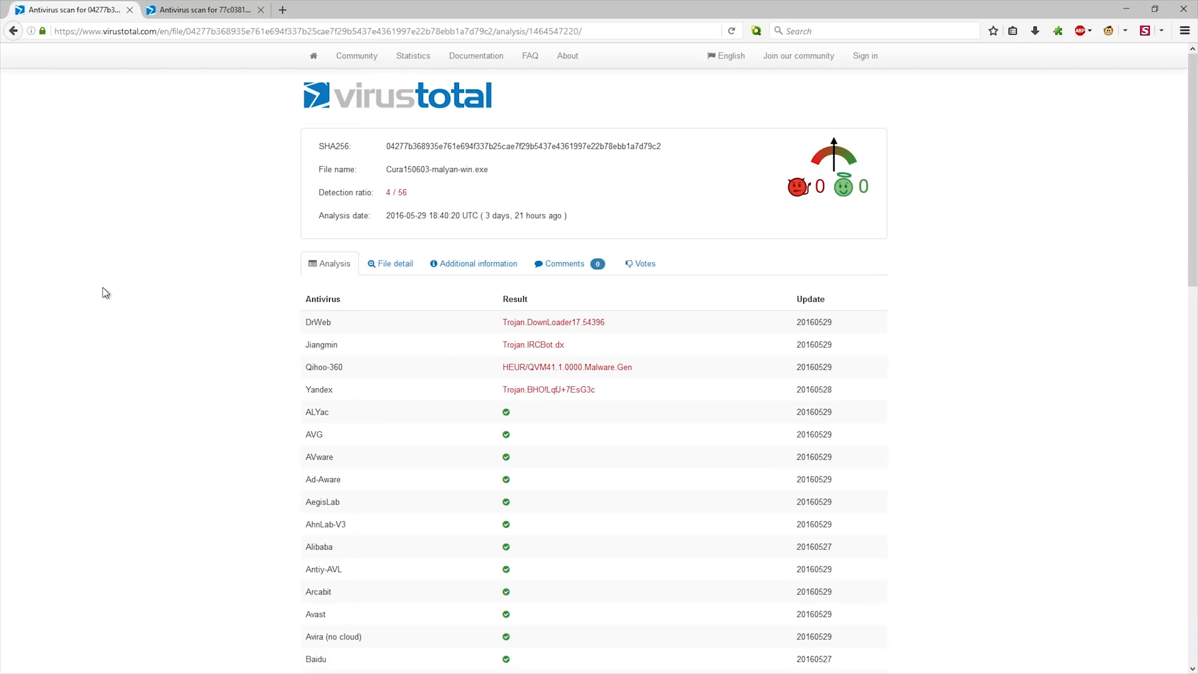
click(202, 9)
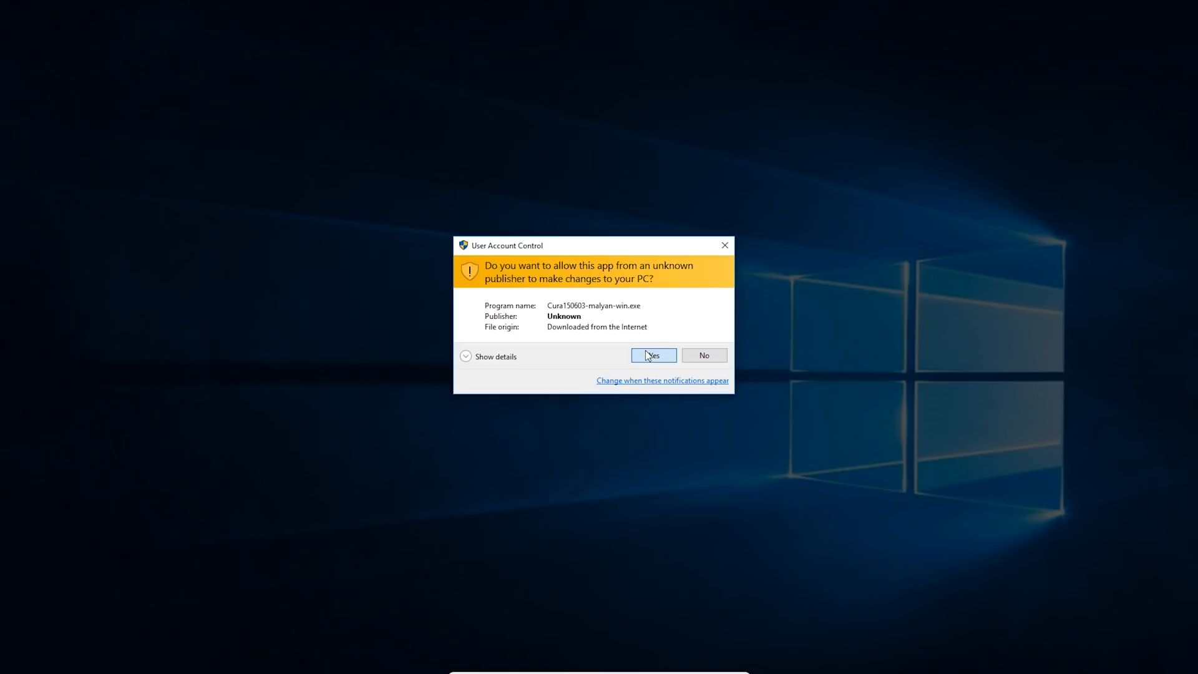
Step: Allow the unknown-publisher Cura150603-malyan-win.exe installer to make changes to the PC
click(650, 355)
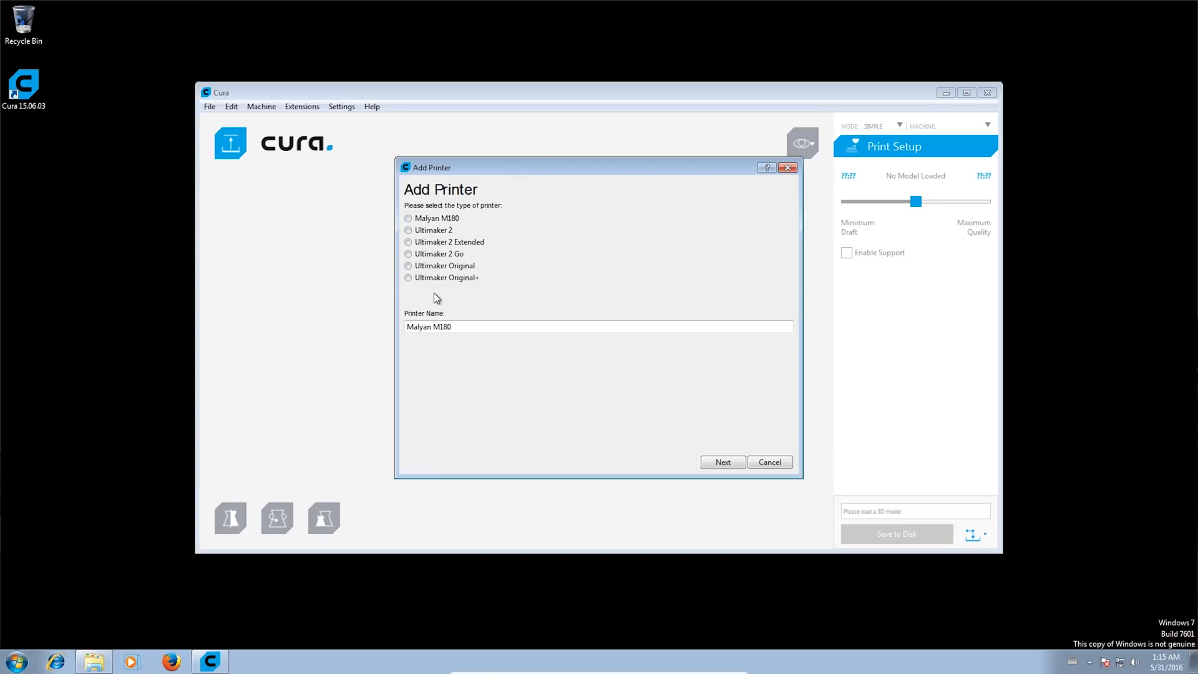
Step: Select Malyan M180 as the printer type in Cura's Add Printer wizard
click(408, 218)
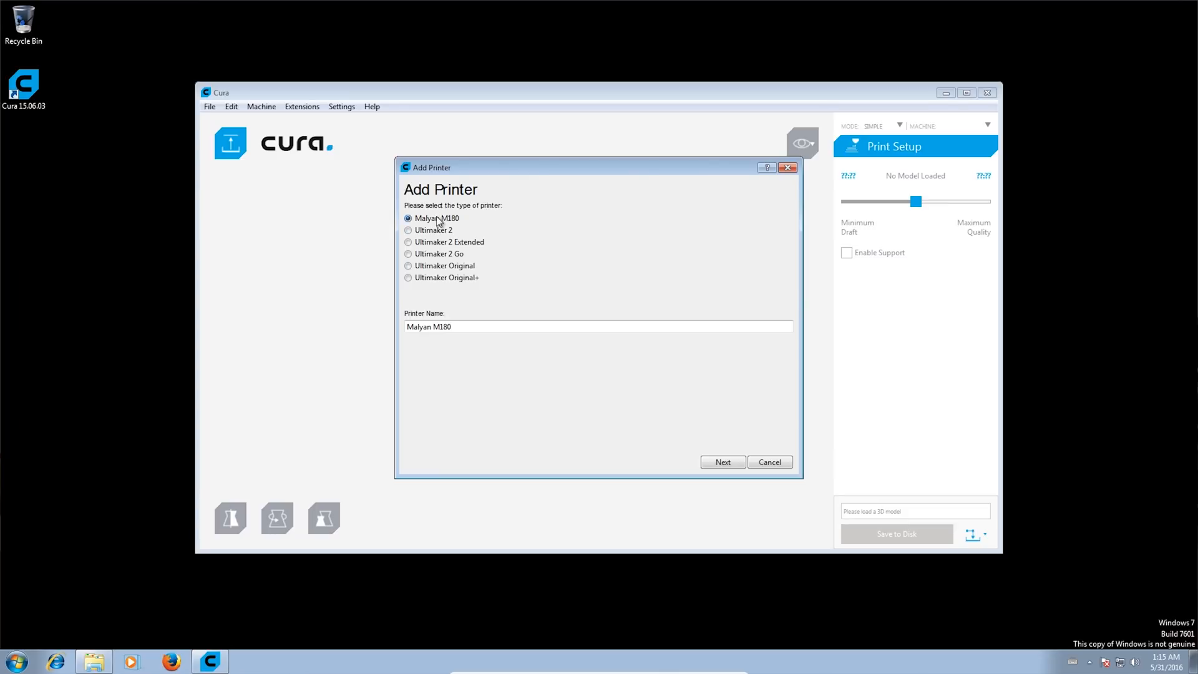